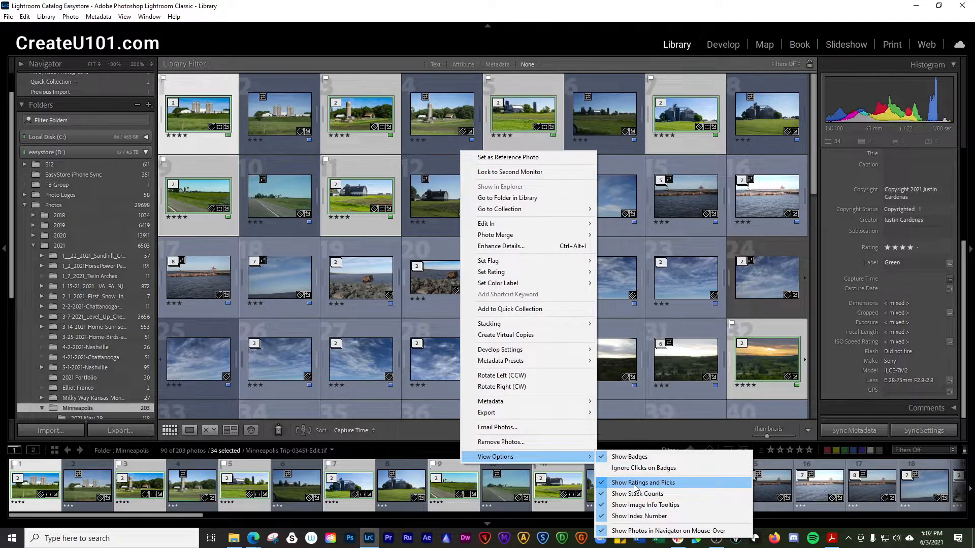
pyautogui.click(638, 493)
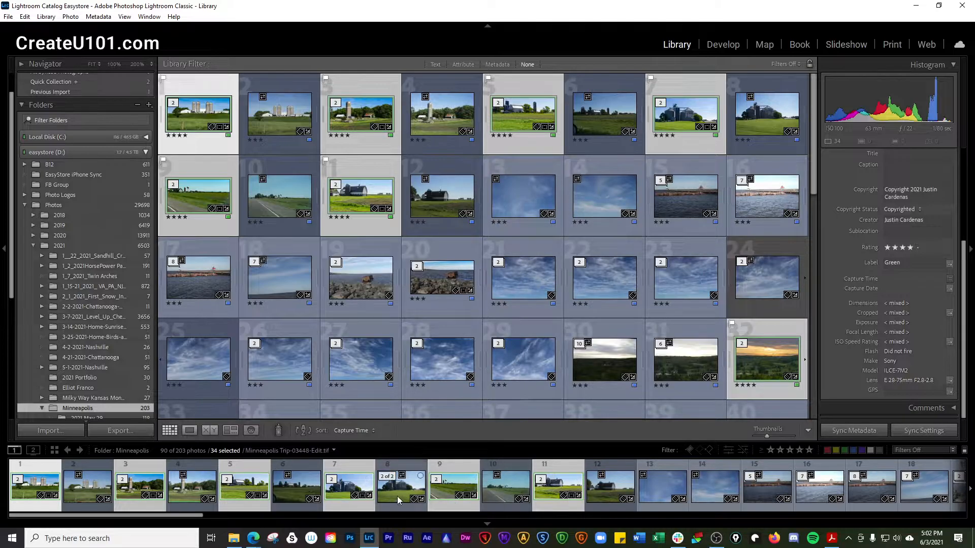
pyautogui.rightClick(401, 488)
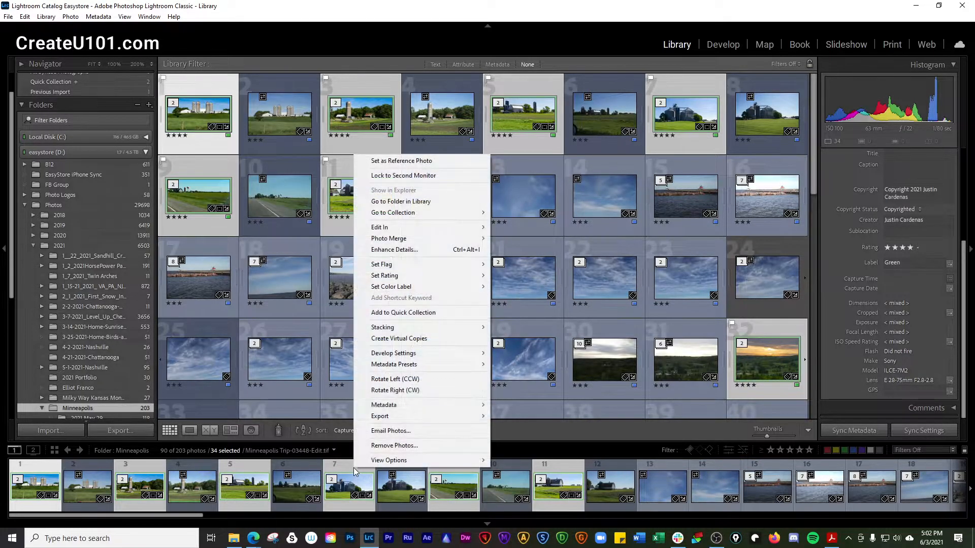
pyautogui.click(389, 460)
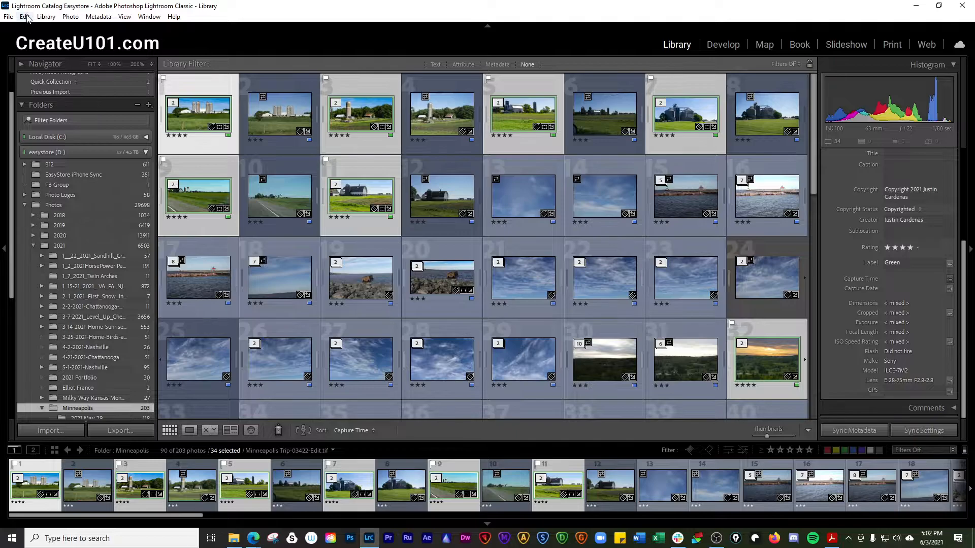
pyautogui.click(25, 16)
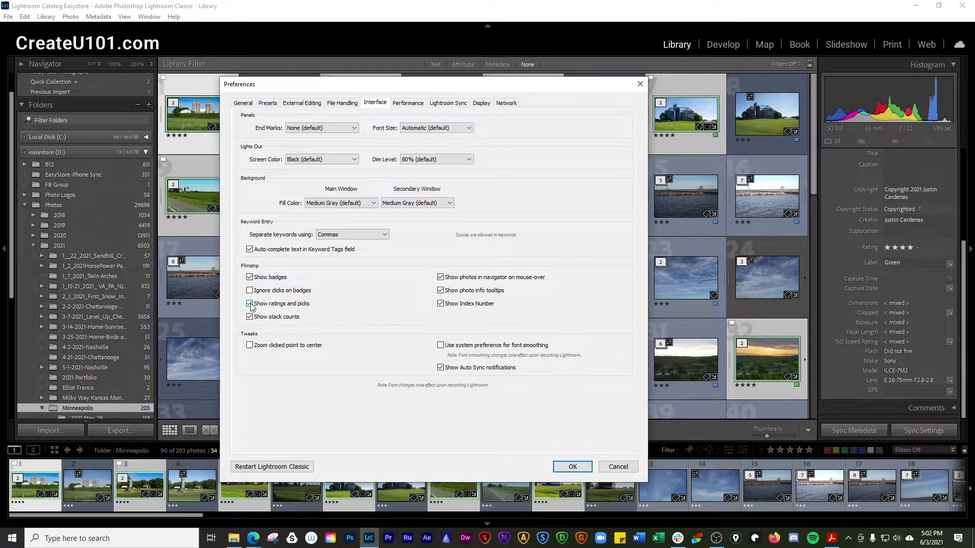
pyautogui.click(250, 303)
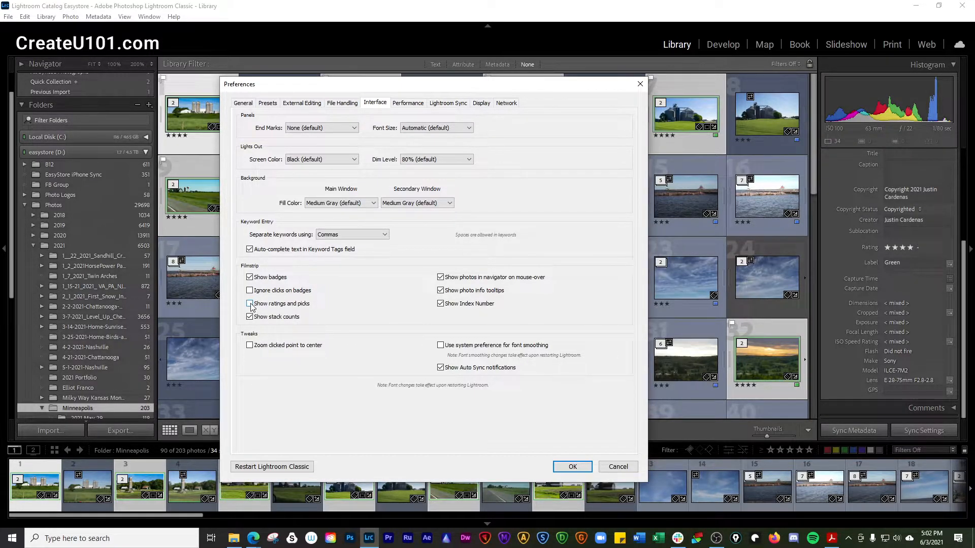
pyautogui.click(250, 303)
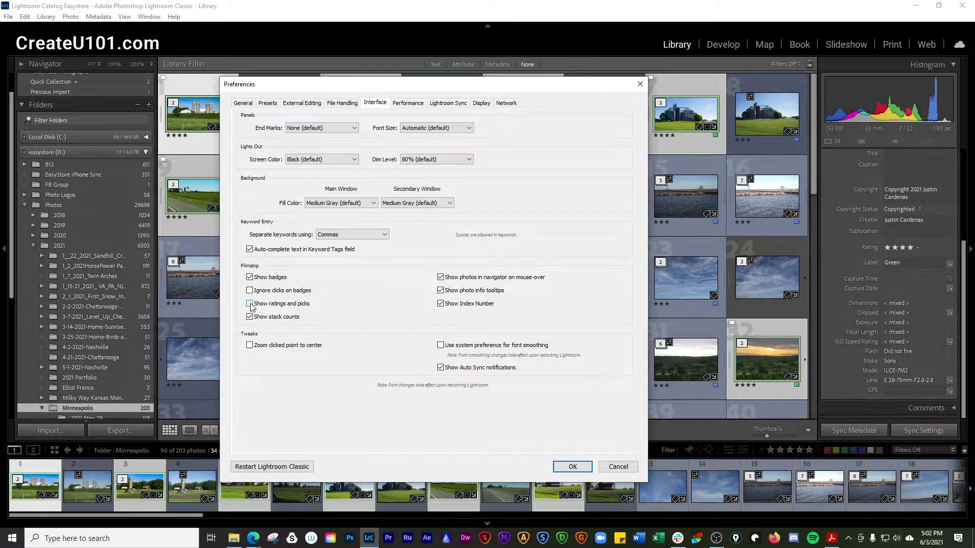
pyautogui.click(250, 304)
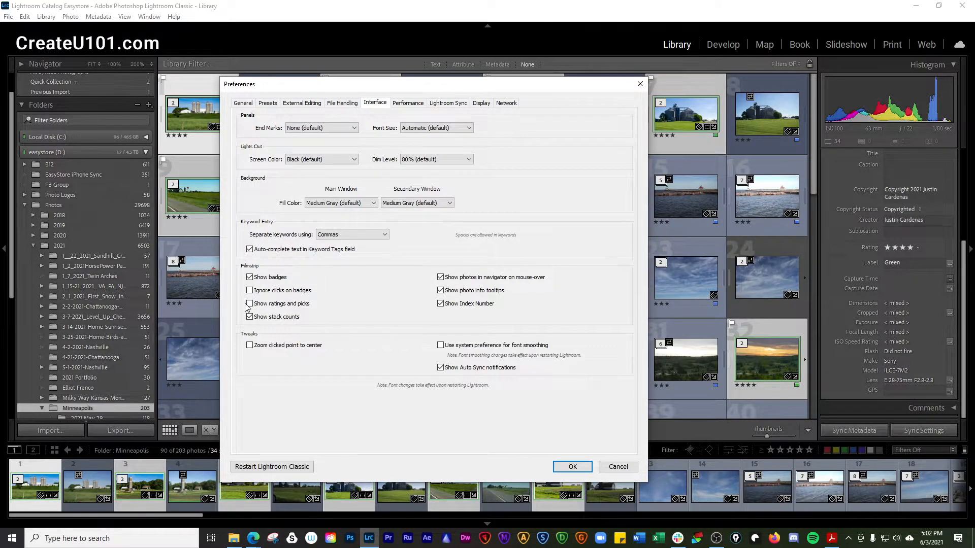
pyautogui.click(250, 304)
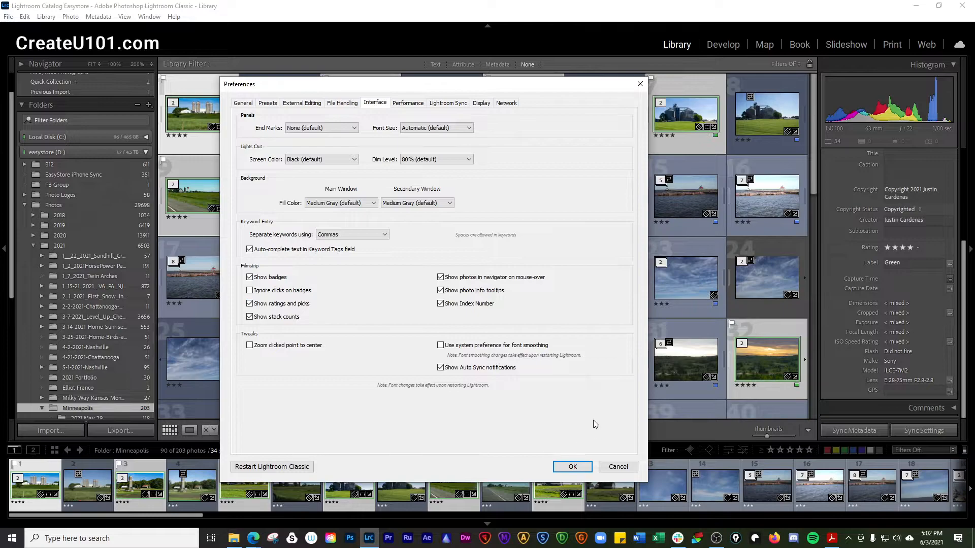
pyautogui.click(572, 467)
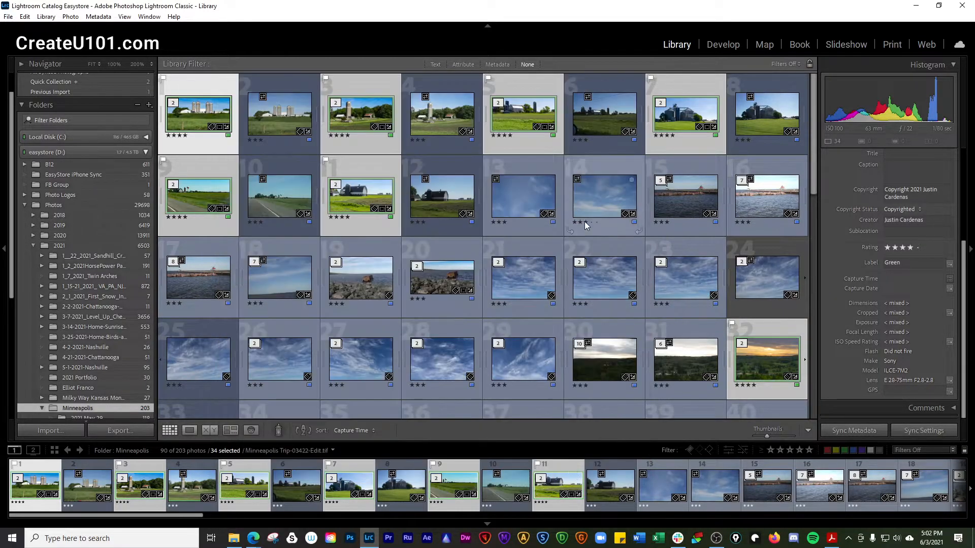